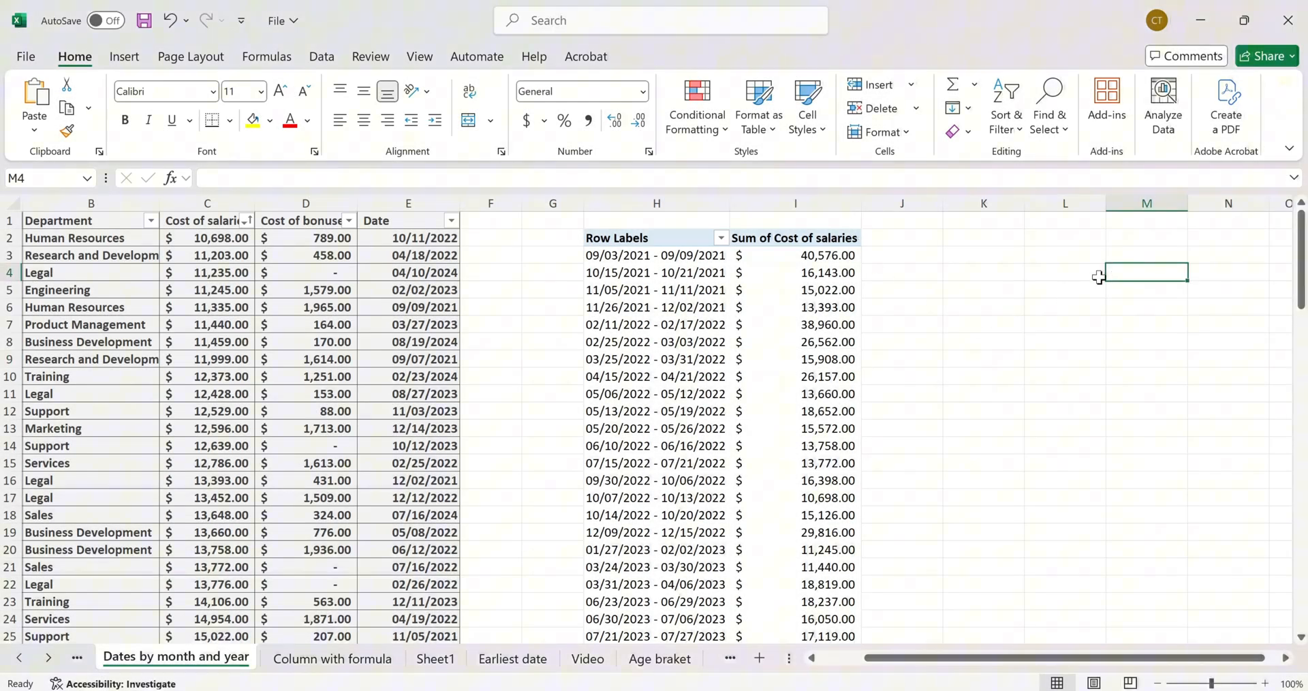
- Select cell I7 inside the weekly salary pivot table to activate its PivotTable tools
click(793, 324)
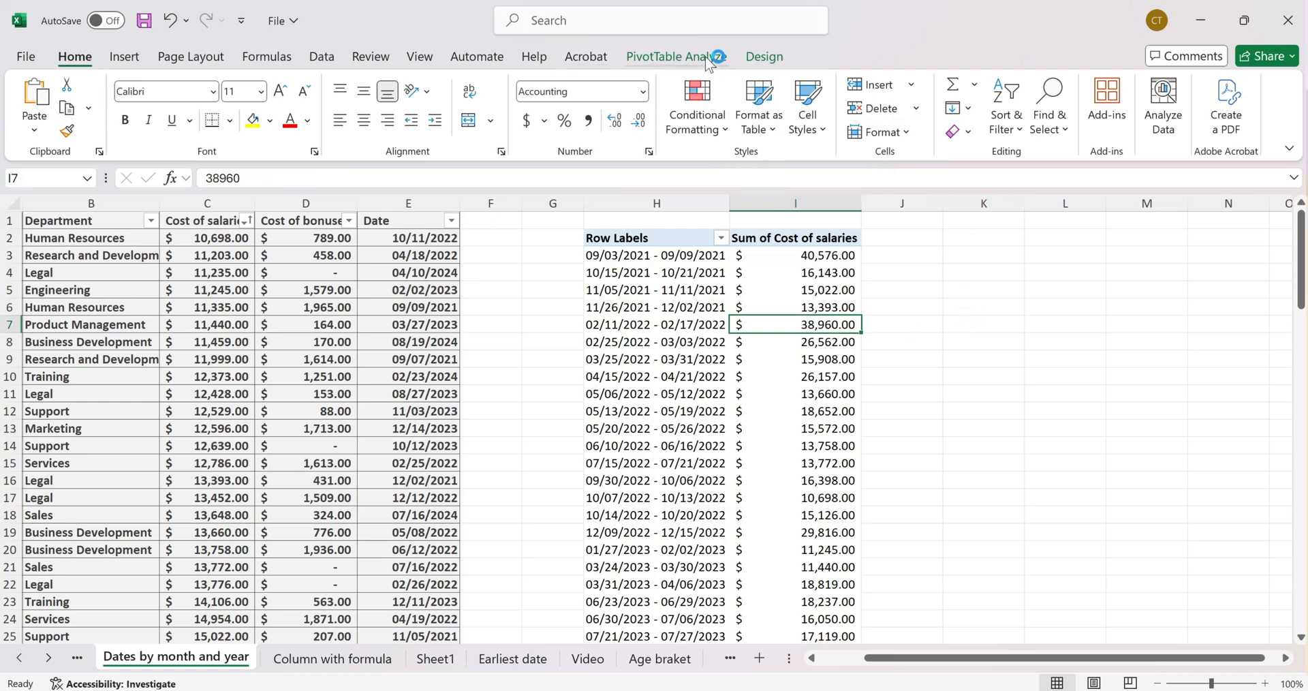
- Show the PivotTable Fields pane from the PivotTable Analyze tab
click(677, 57)
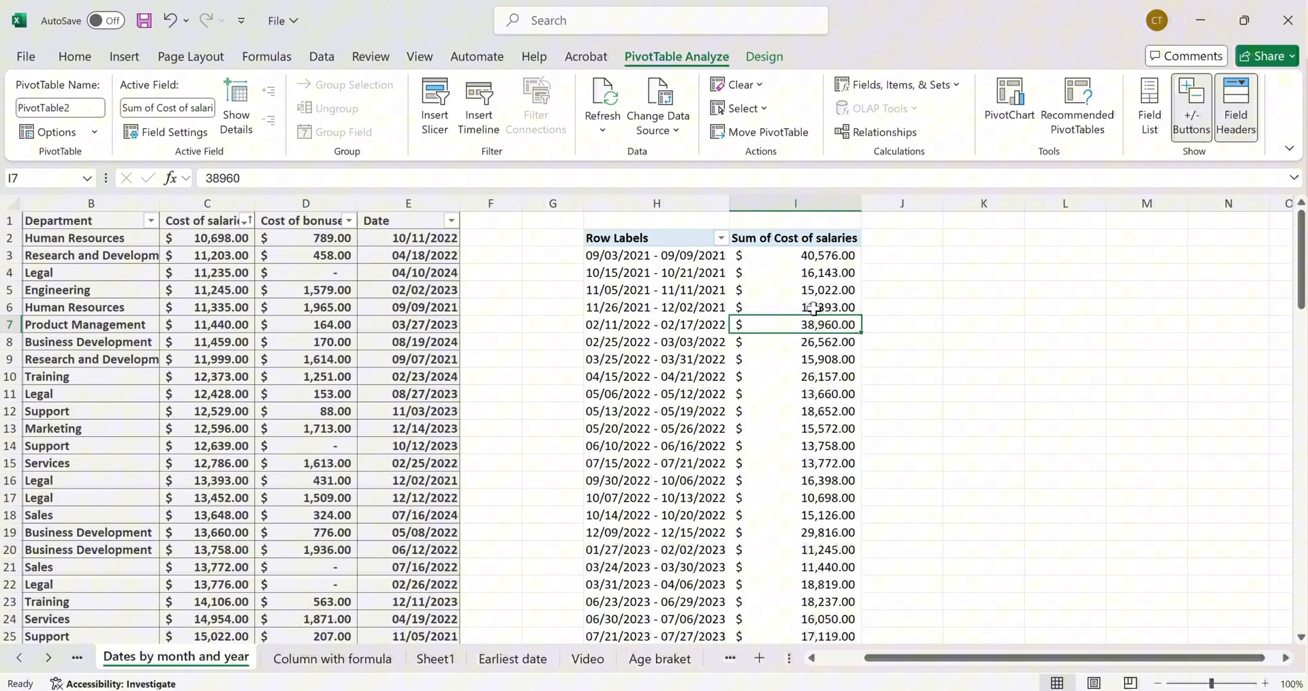
mouse_move(911, 234)
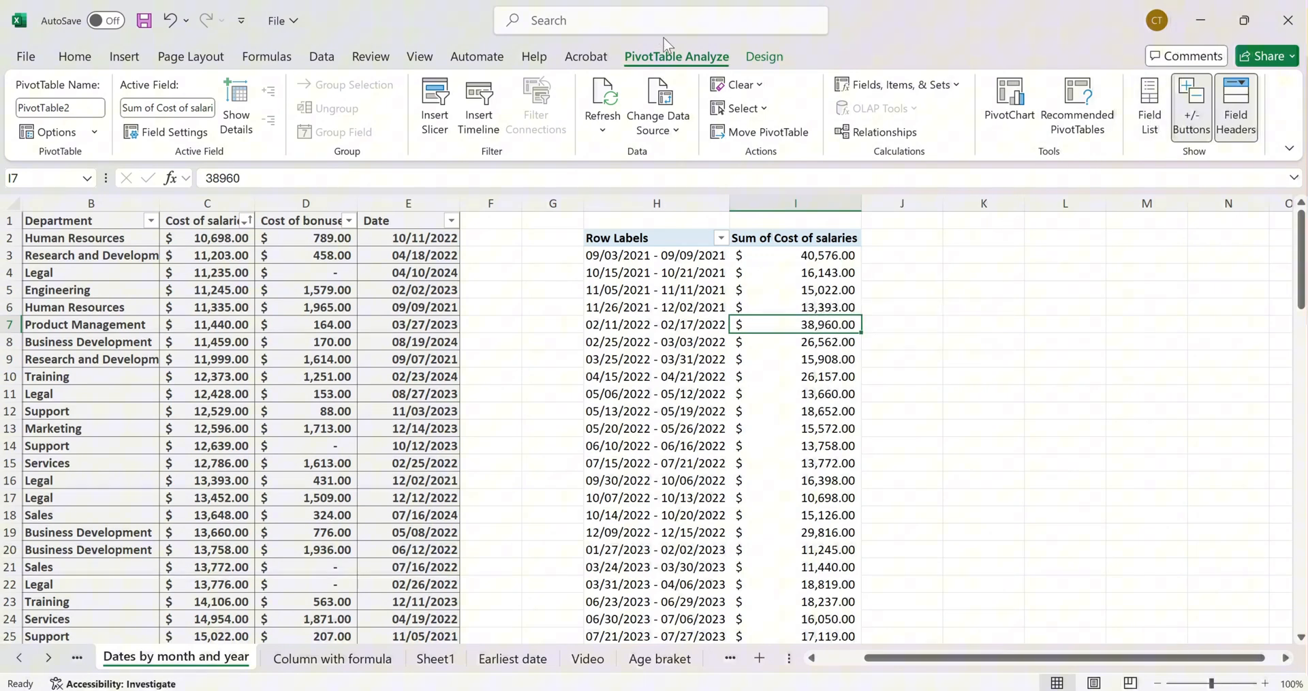
mouse_move(1148, 106)
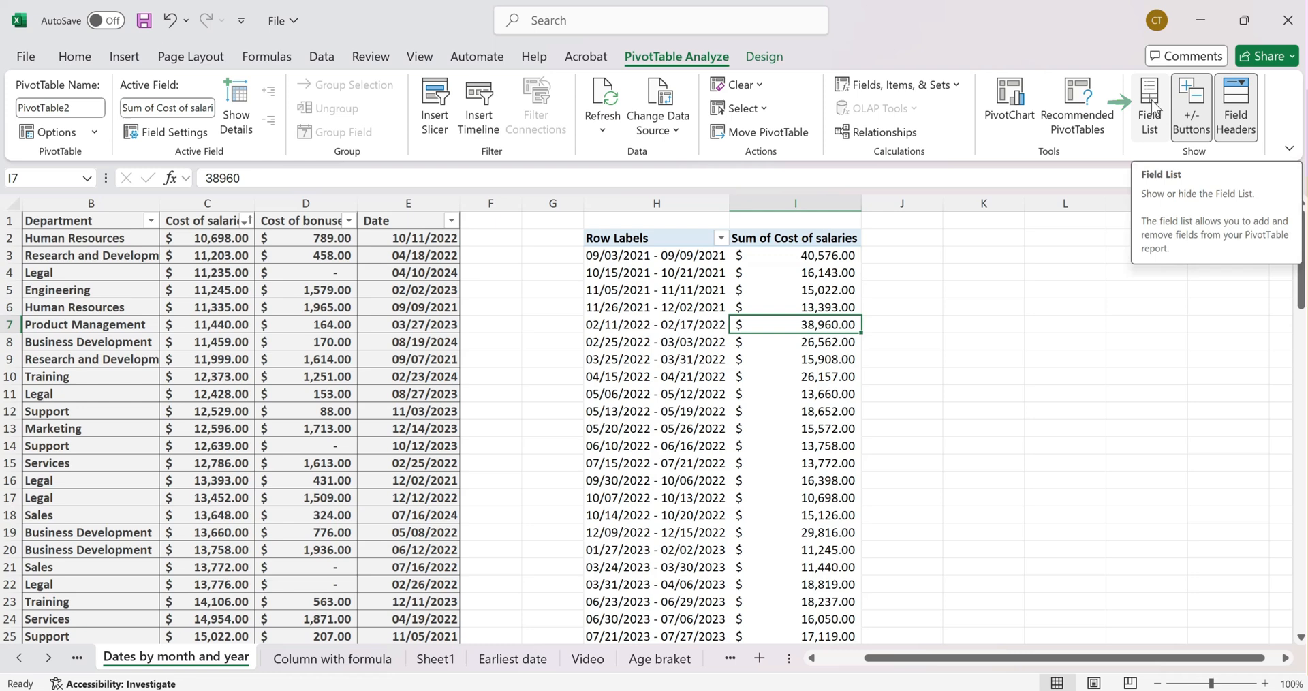
click(1149, 107)
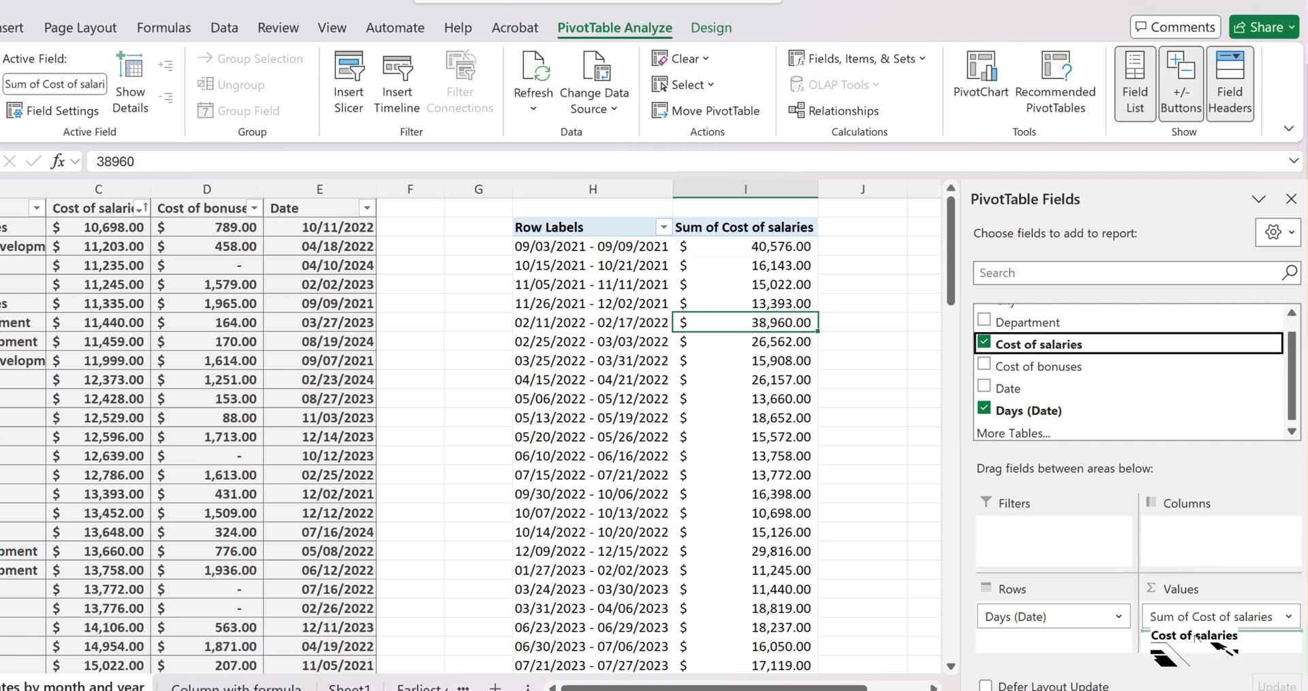
- Add Cost of salaries to Values again and summarize it by Average
click(985, 342)
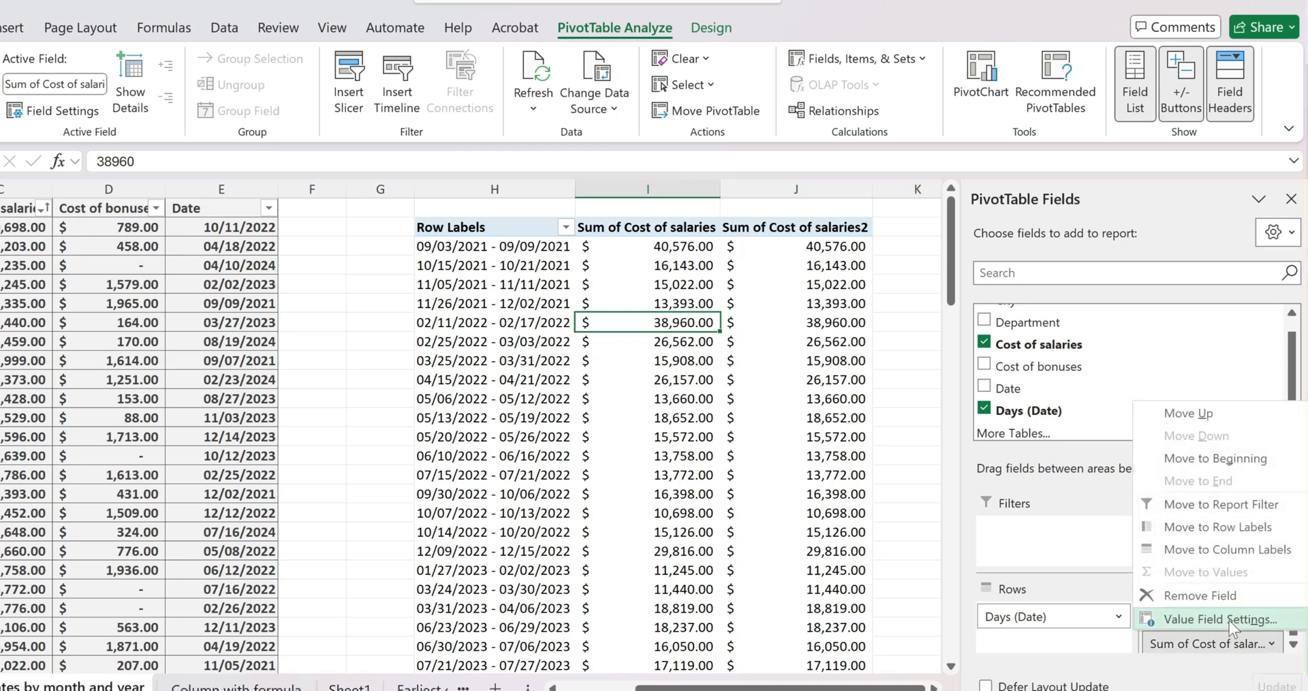
click(1216, 619)
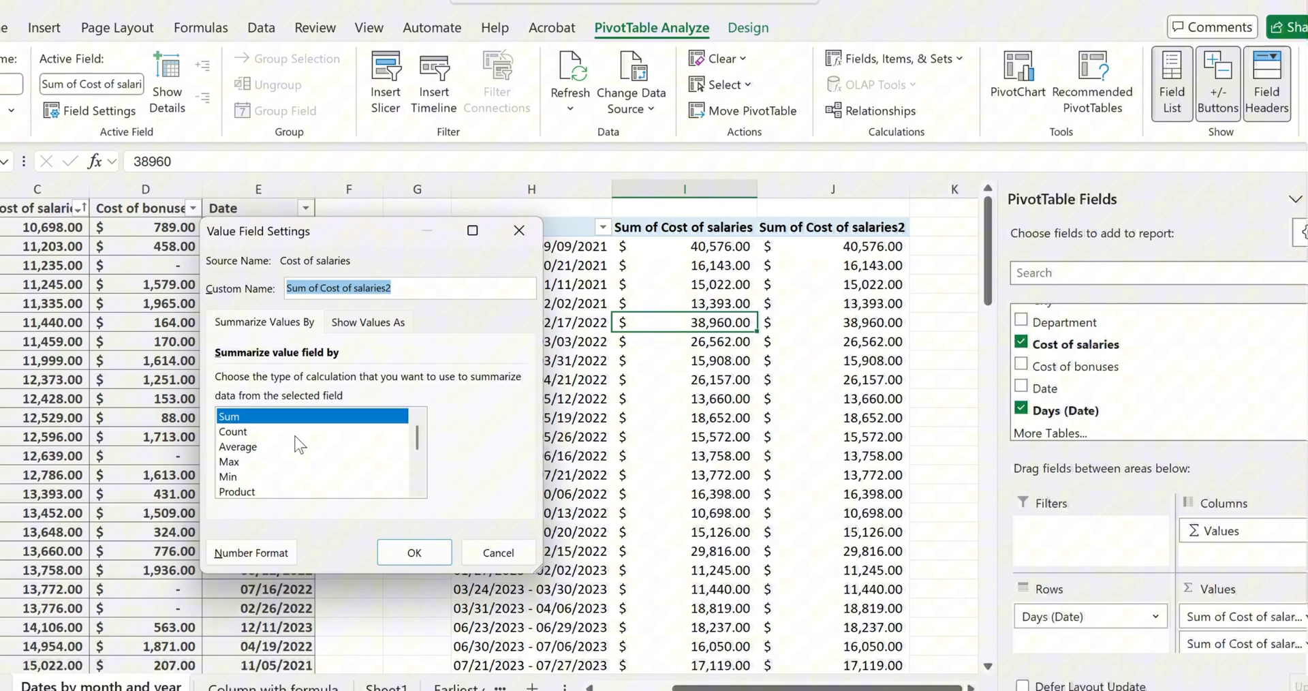
click(287, 446)
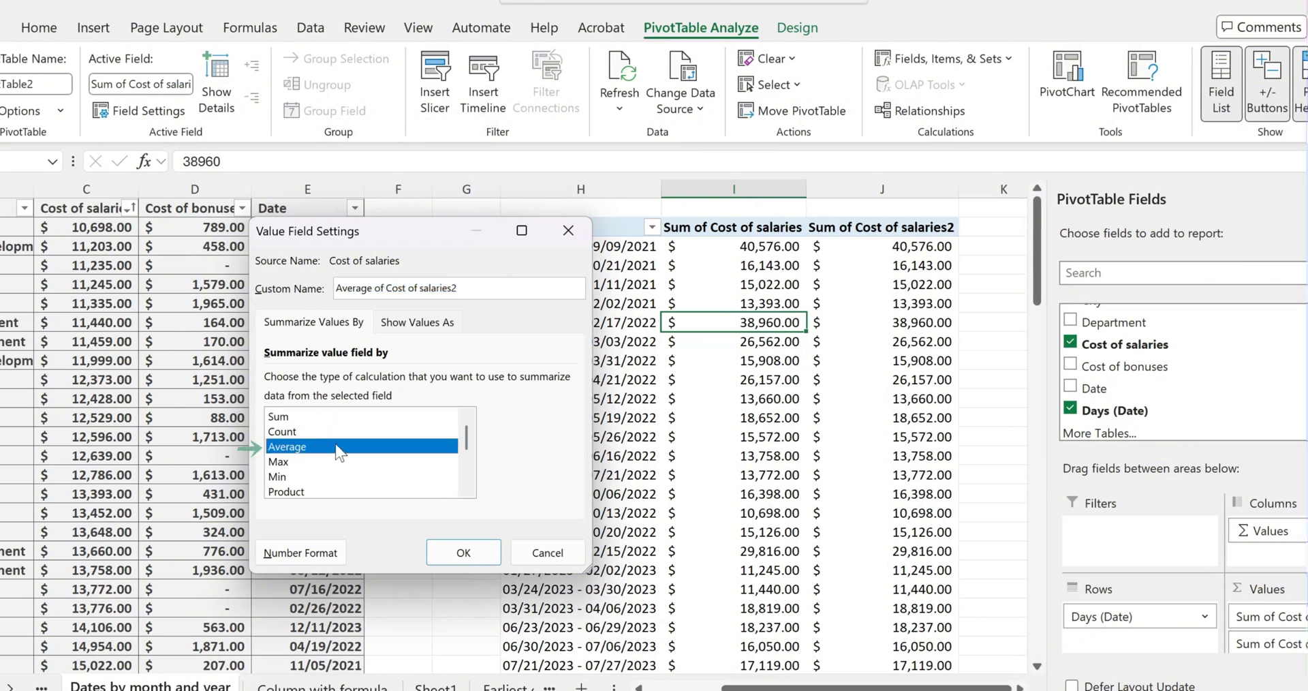
click(463, 552)
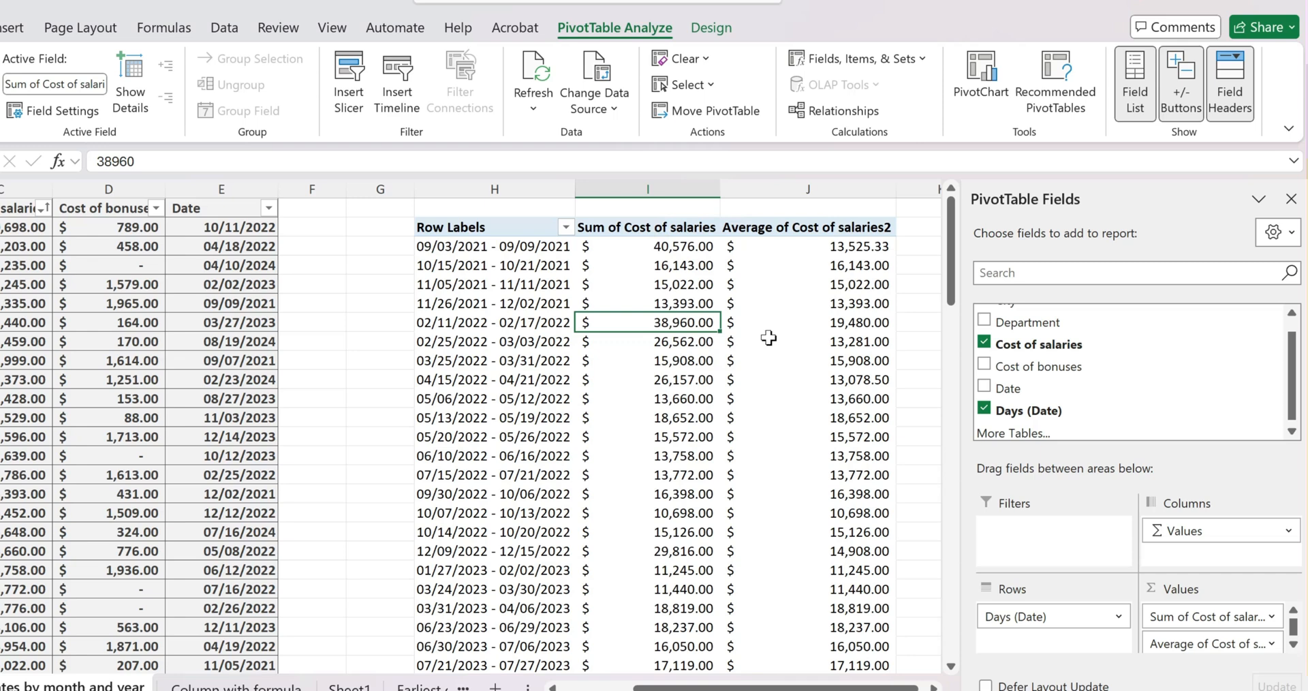
mouse_move(823, 273)
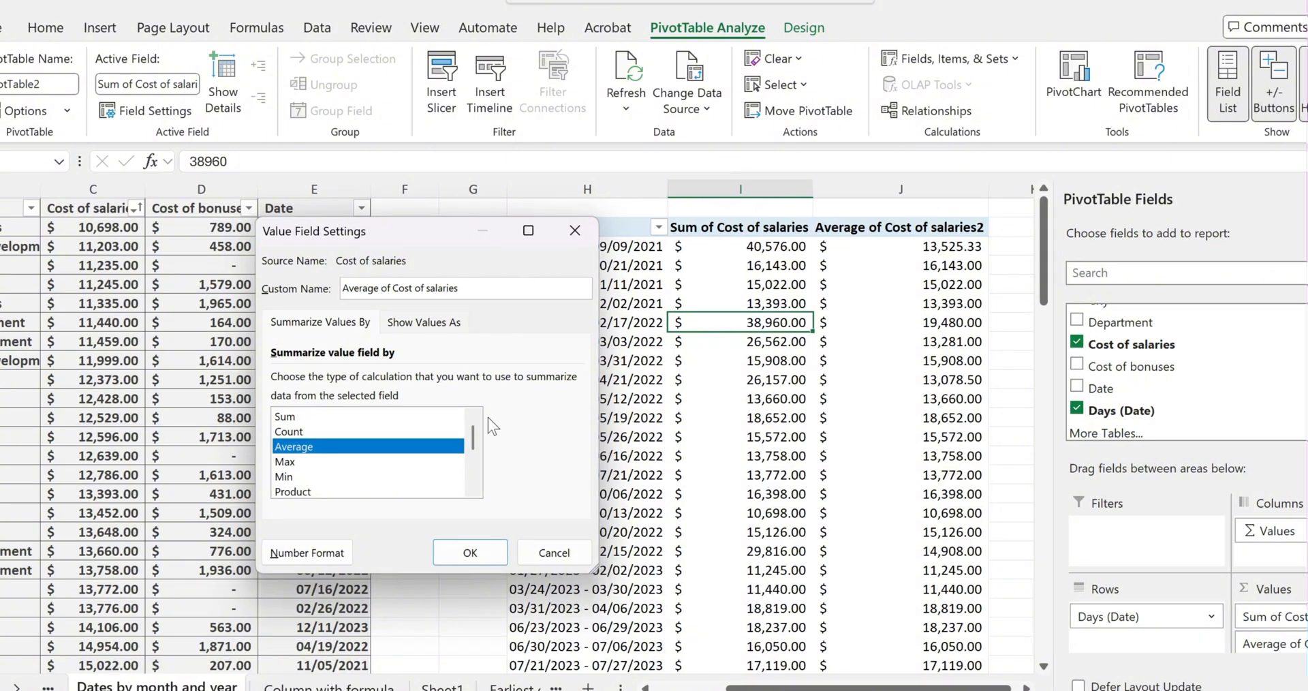
- Confirm Value Field Settings so the column reads 'Average of Cost of salaries'
click(469, 553)
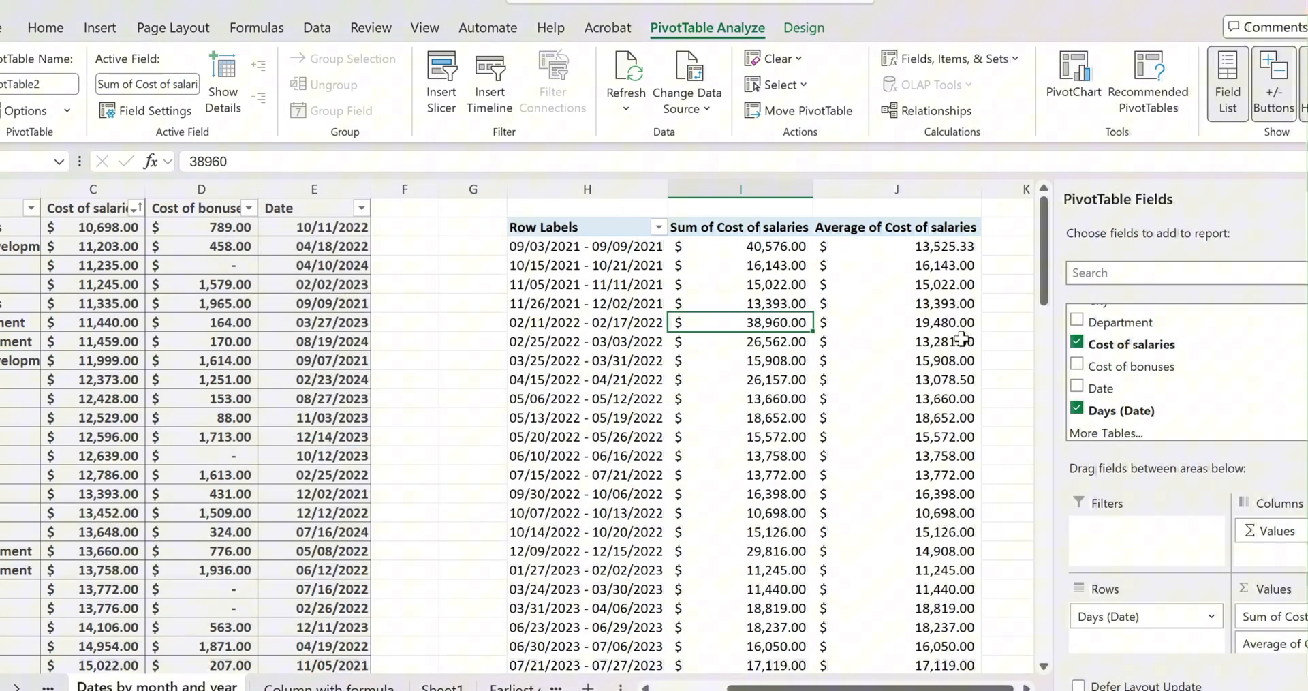
mouse_move(1109, 134)
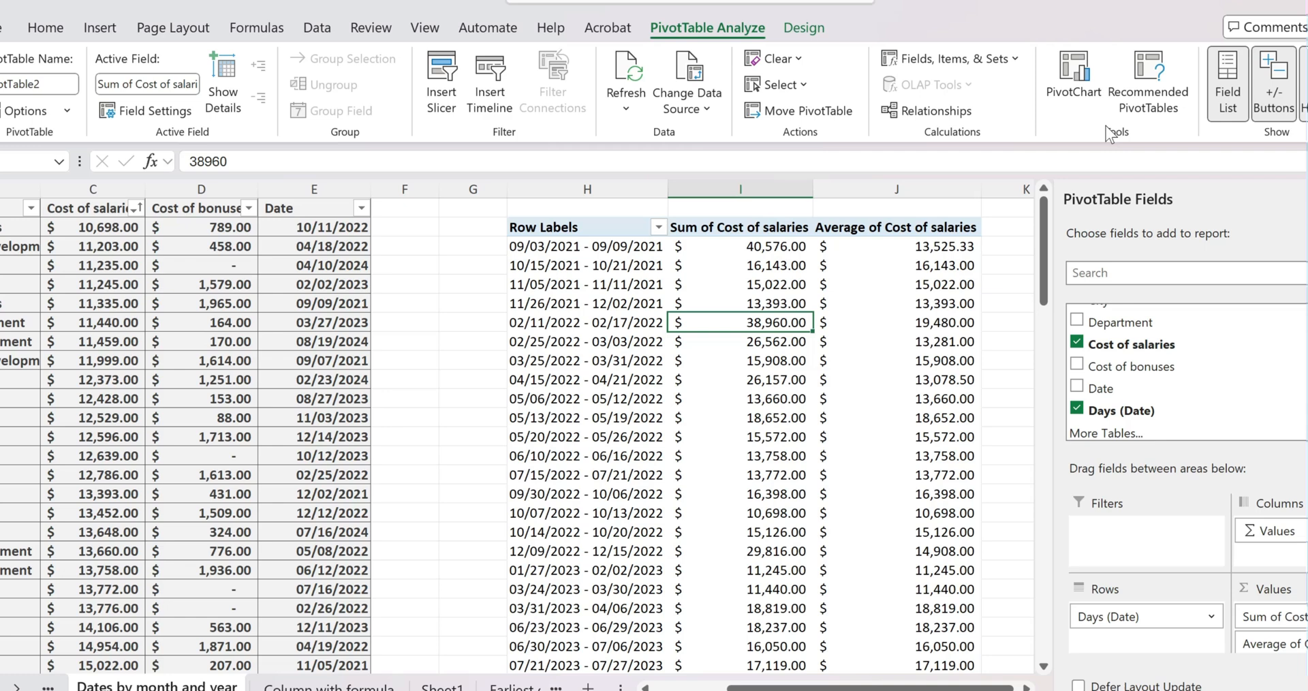